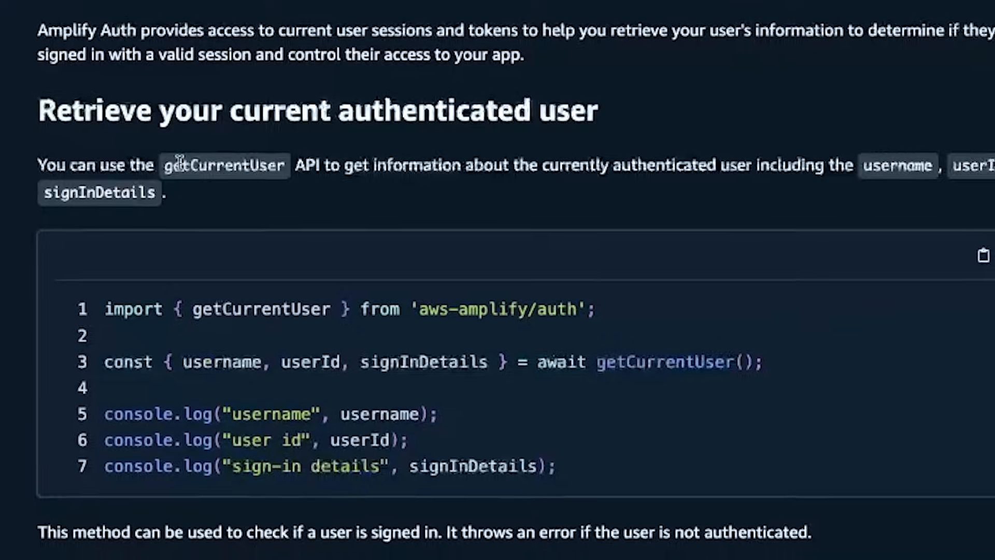
# Show the Boards sidebar alongside the 'Should software developers quit after 40?' board
pyautogui.scroll(-3)
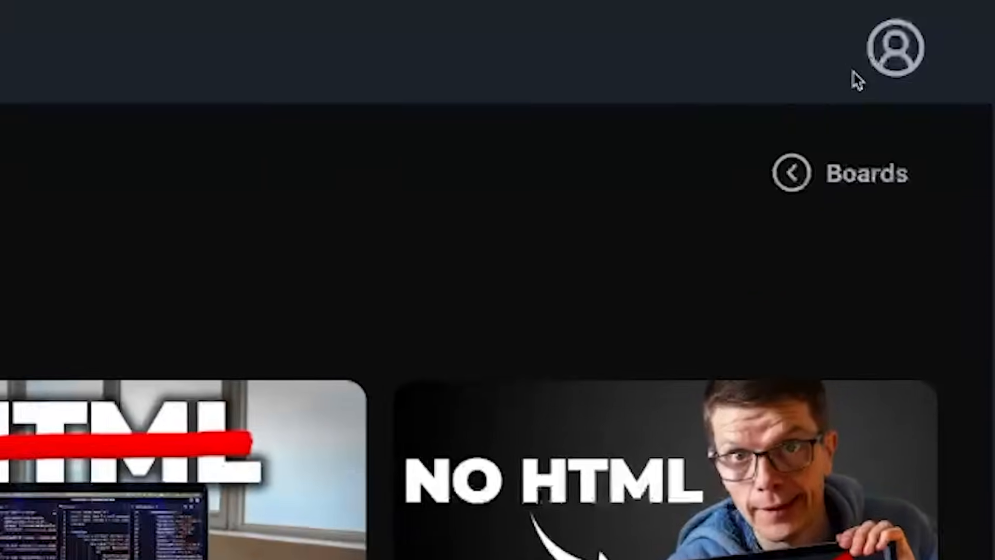
pyautogui.click(896, 50)
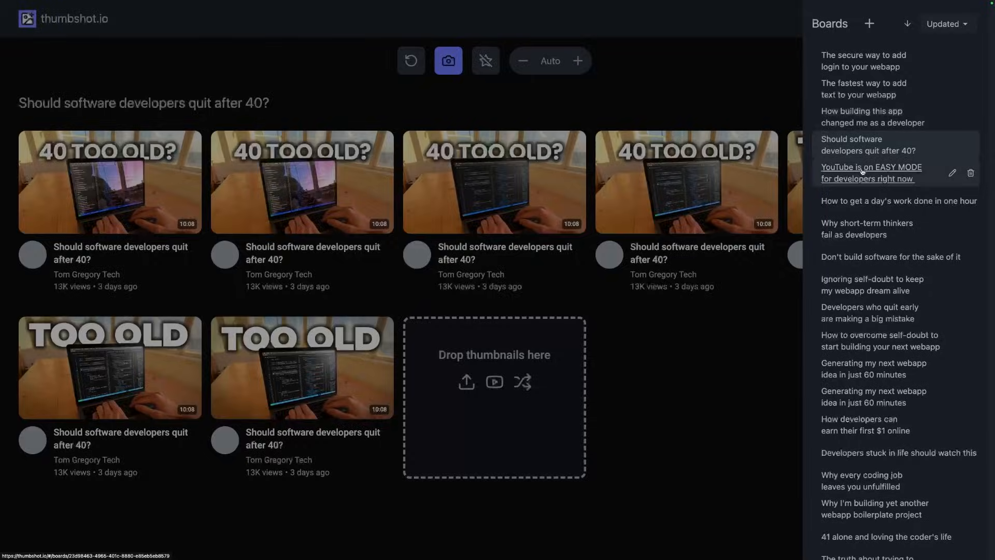
# Switch to the 'YouTube is on EASY MODE for developers right now' board and its four thumbnails
pyautogui.click(871, 173)
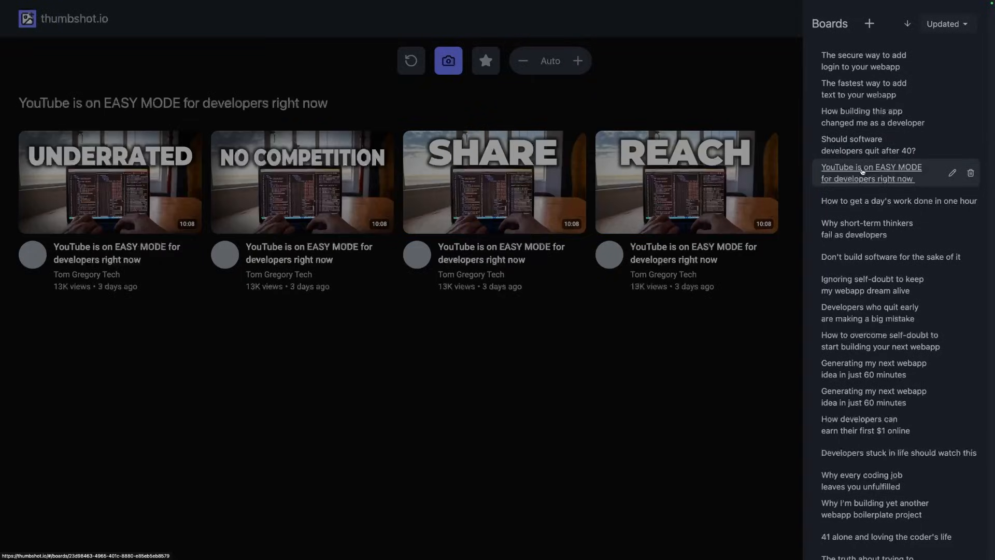